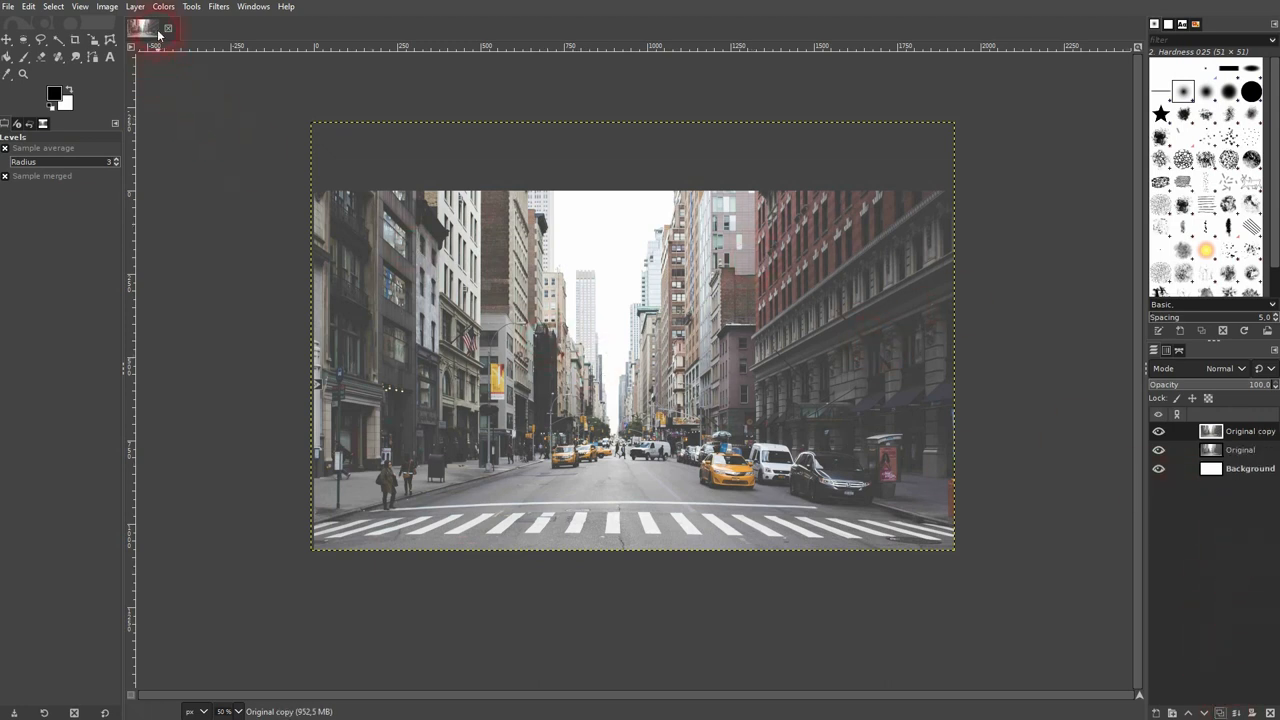
- Bring up the Curves adjustment from the Colors menu on the Original copy layer
click(164, 6)
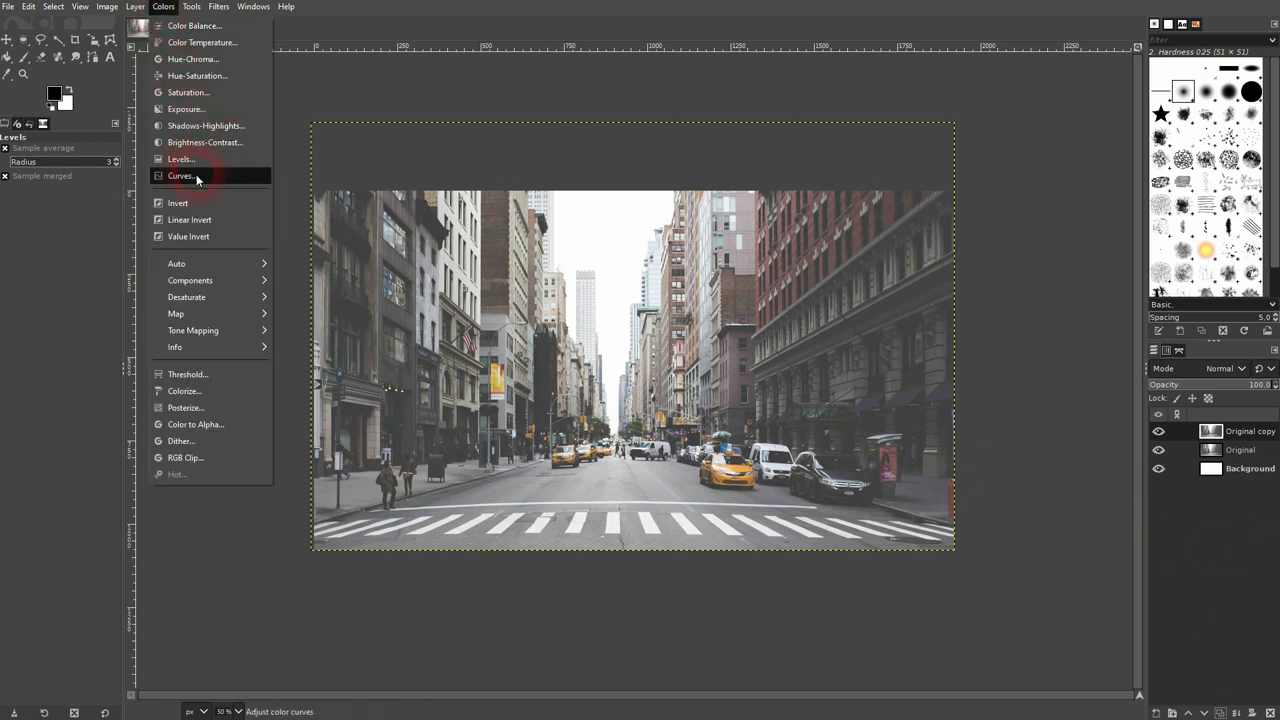
click(180, 176)
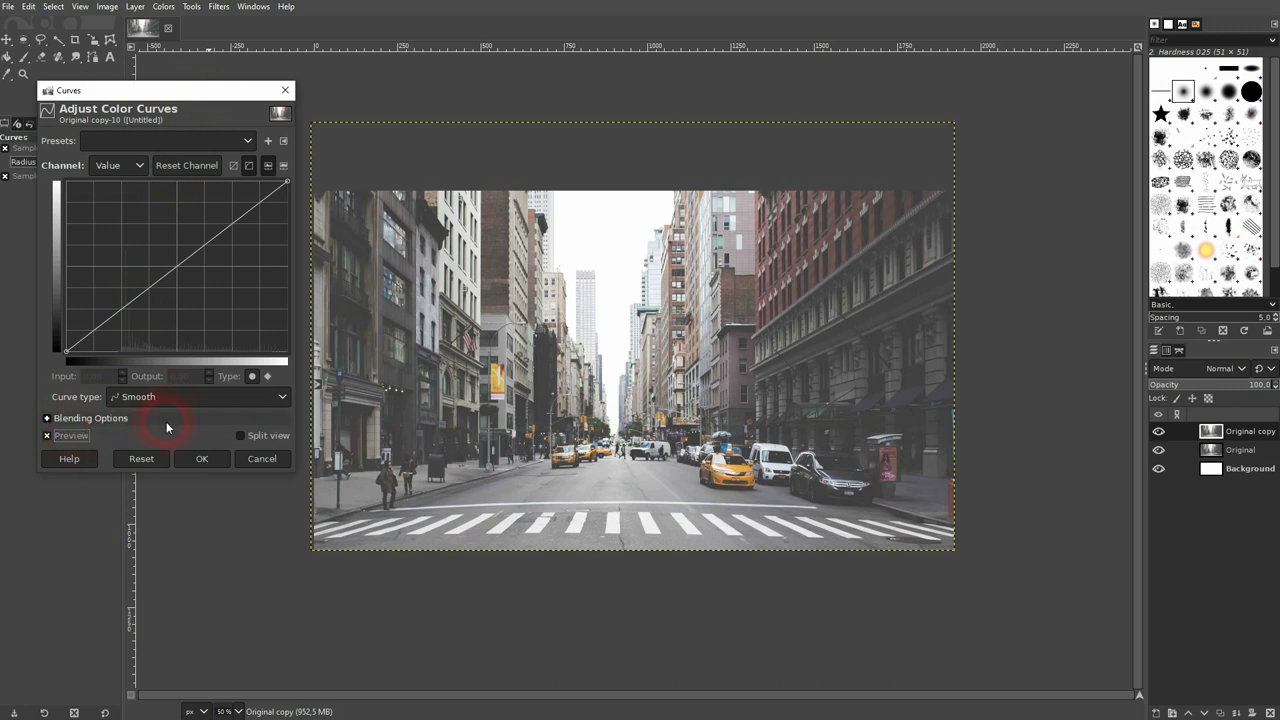
- Switch to the Red channel and invert its curve, dragging the dark end down for a pinkish cast
click(118, 164)
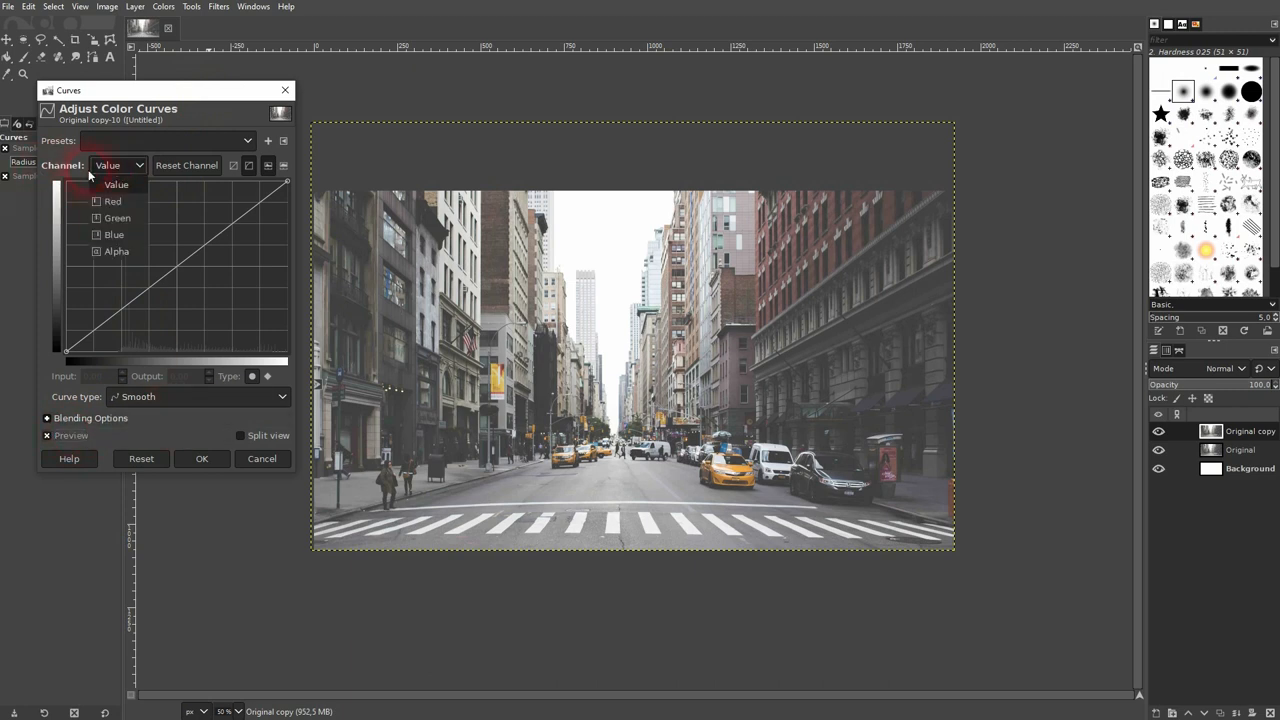
click(112, 200)
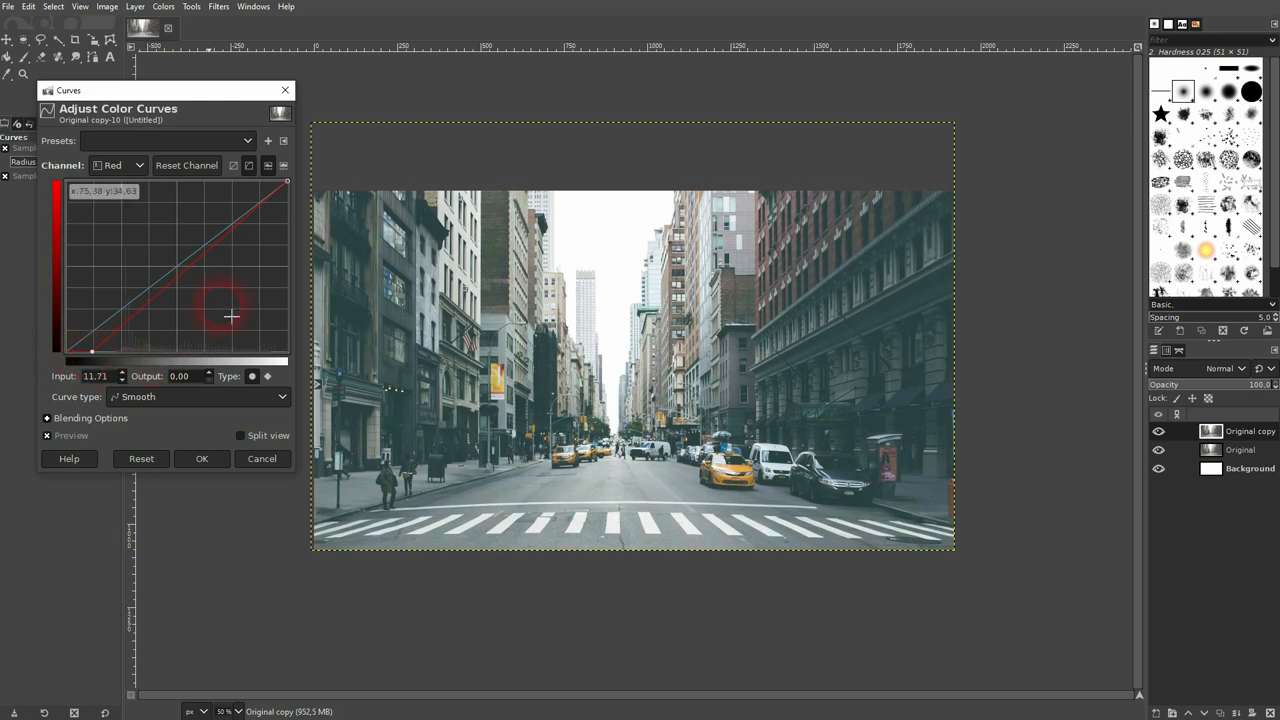
drag(230, 316, 270, 190)
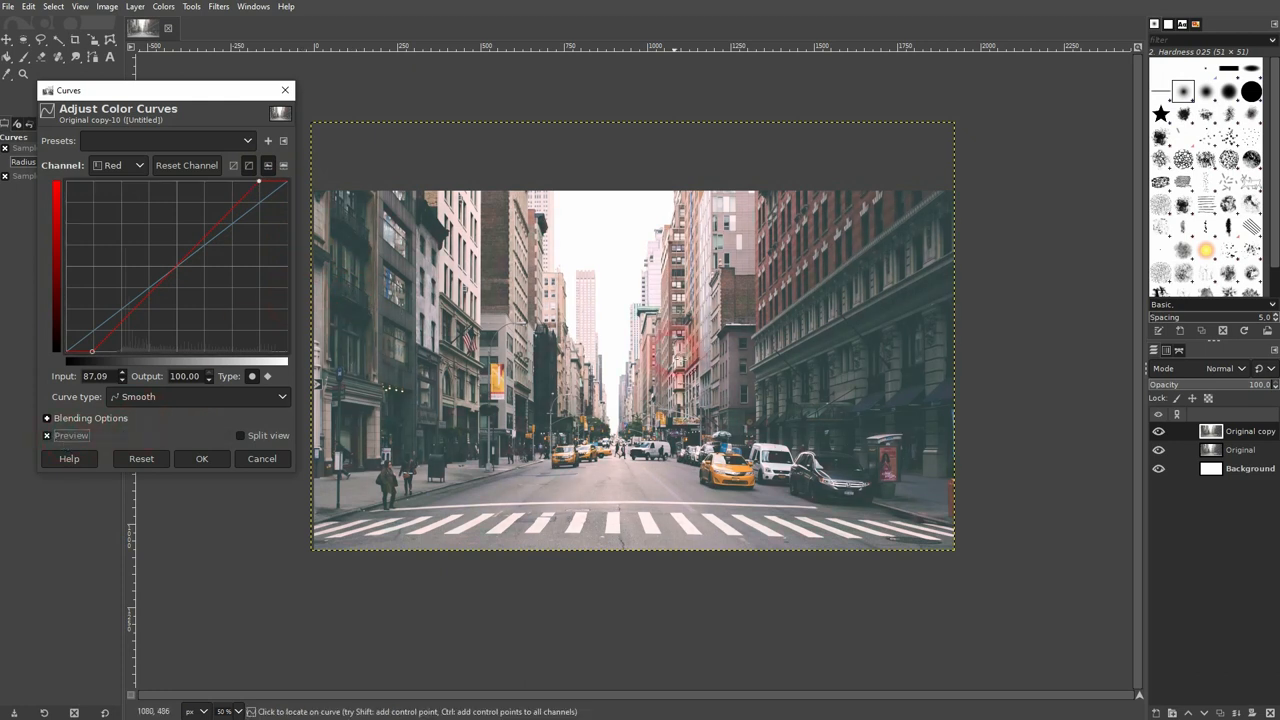
drag(258, 184, 252, 188)
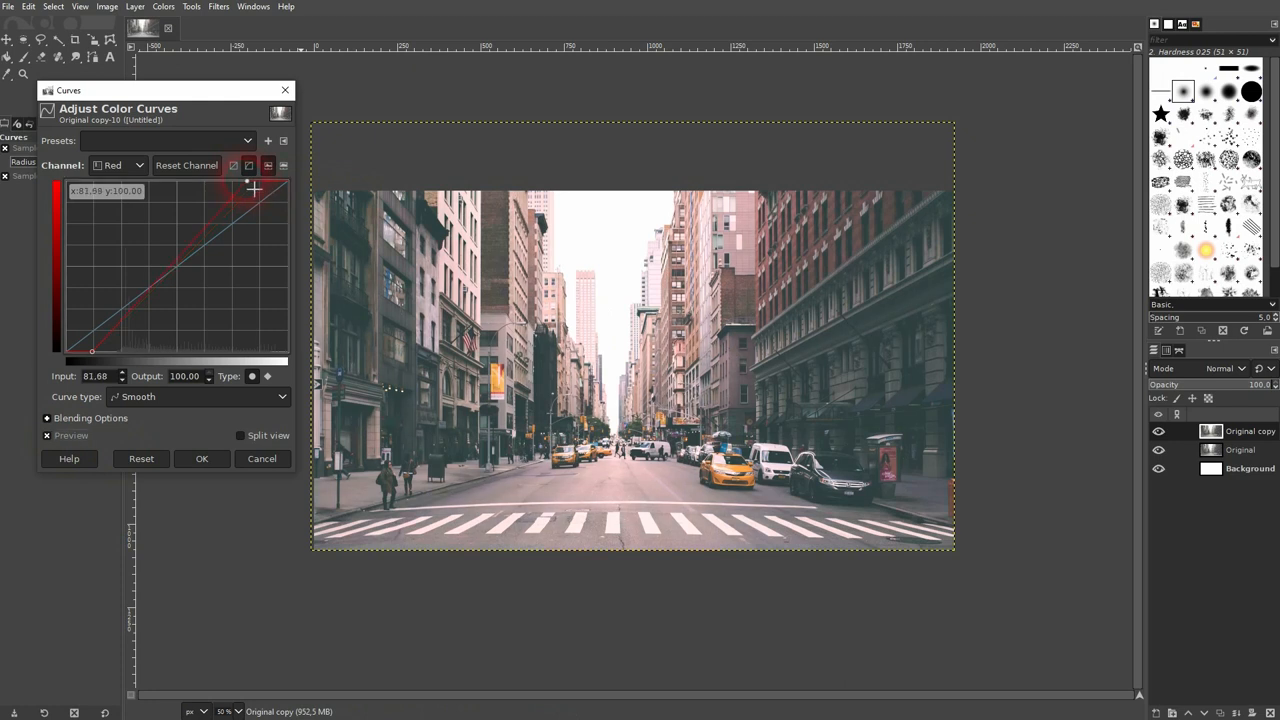
drag(252, 188, 100, 350)
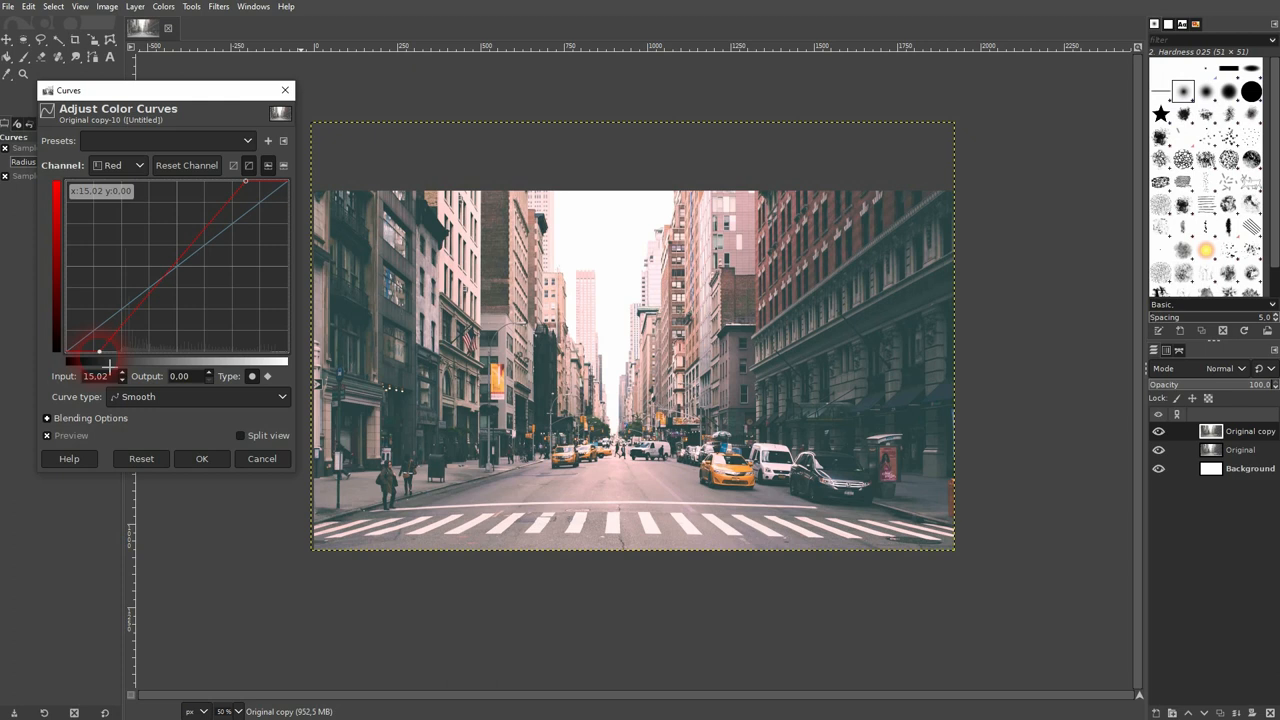
- Switch to the Green channel and shape an S-curve: shadows pulled down, highlights pushed up, checking the preview
click(118, 164)
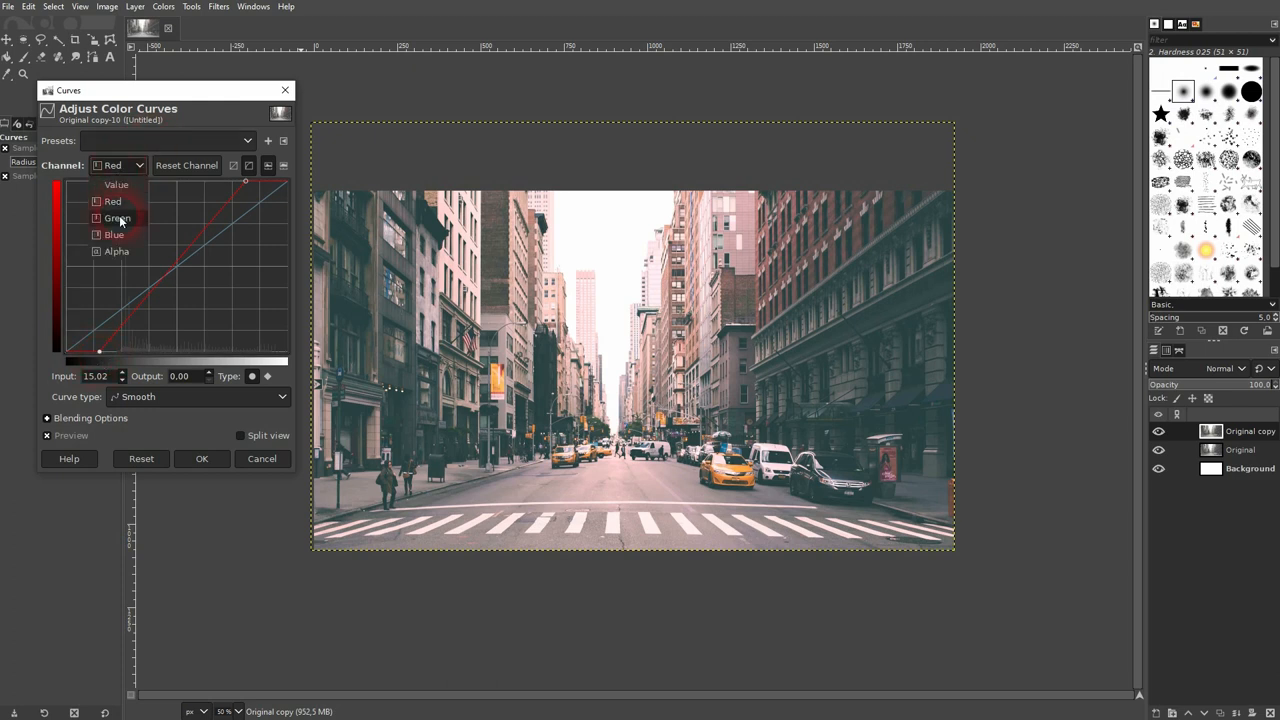
click(116, 218)
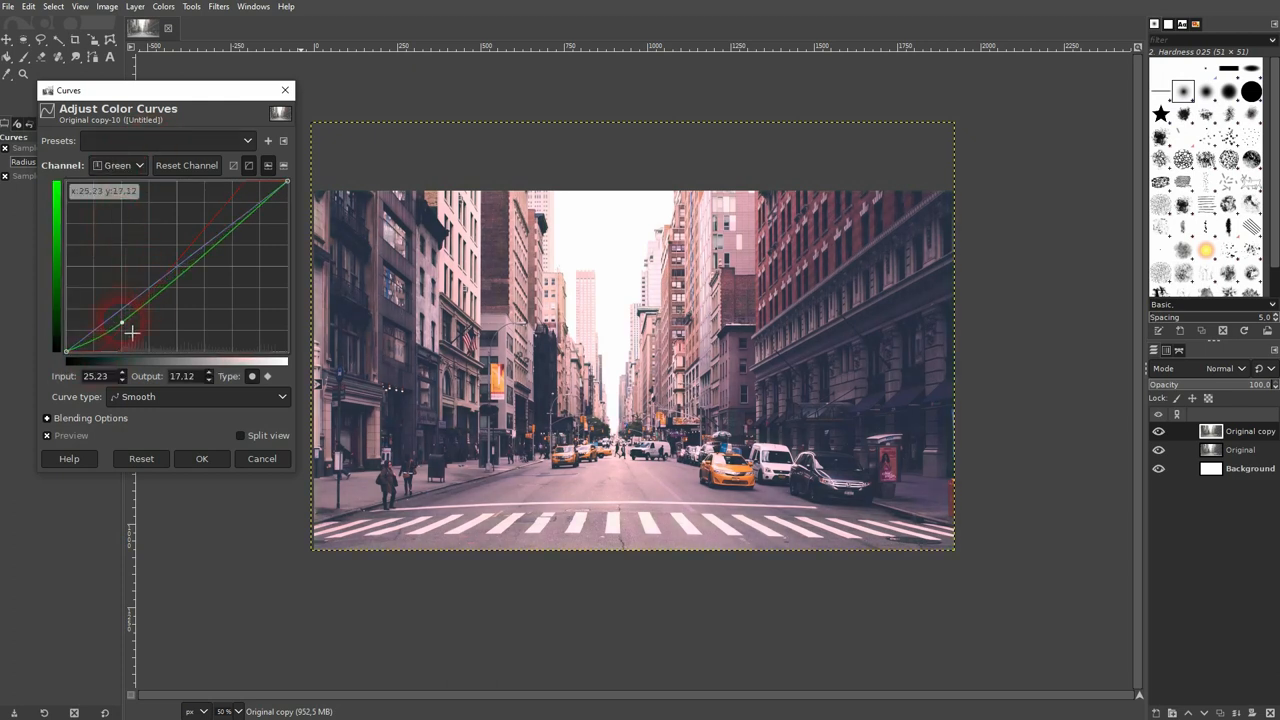
drag(130, 324, 240, 210)
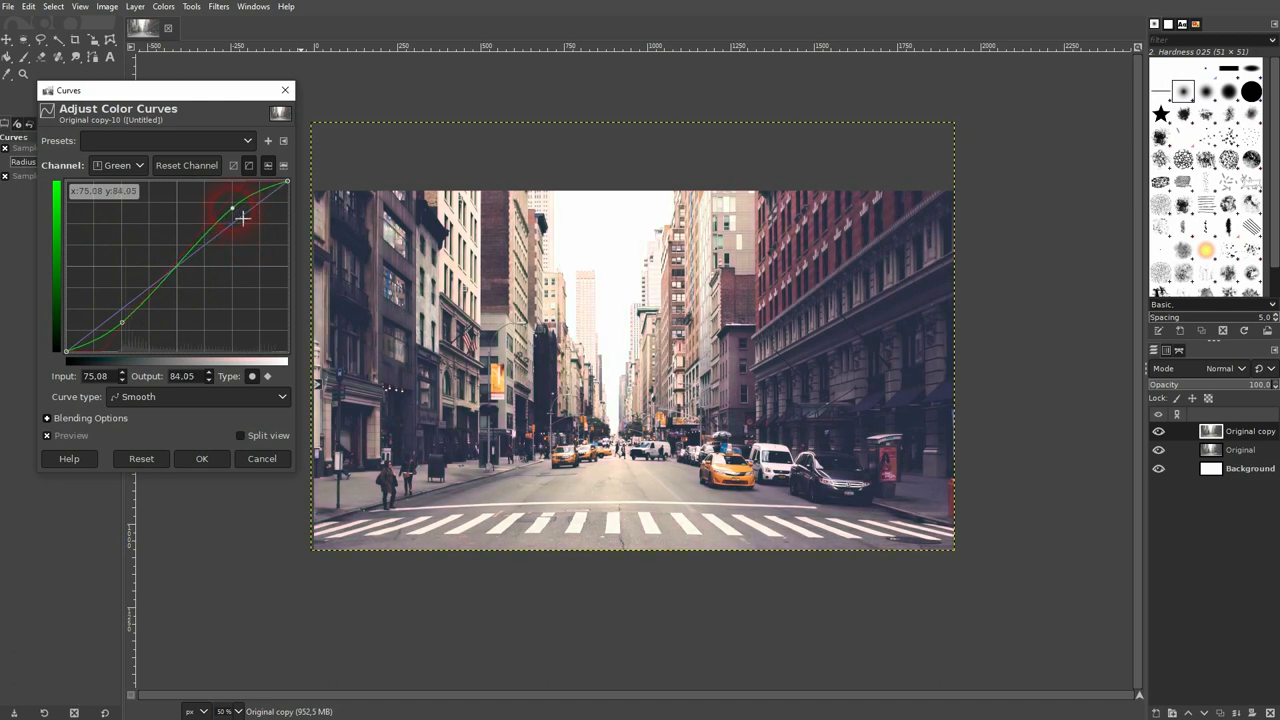
drag(232, 208, 232, 204)
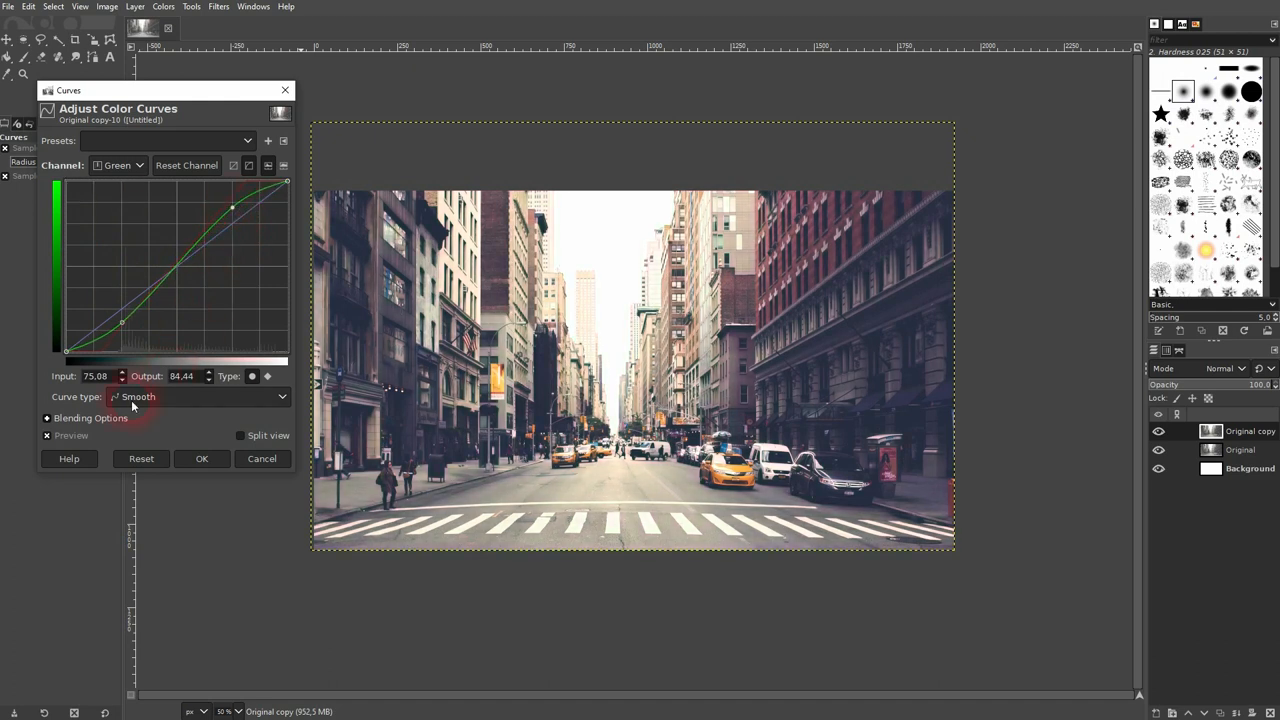
click(46, 436)
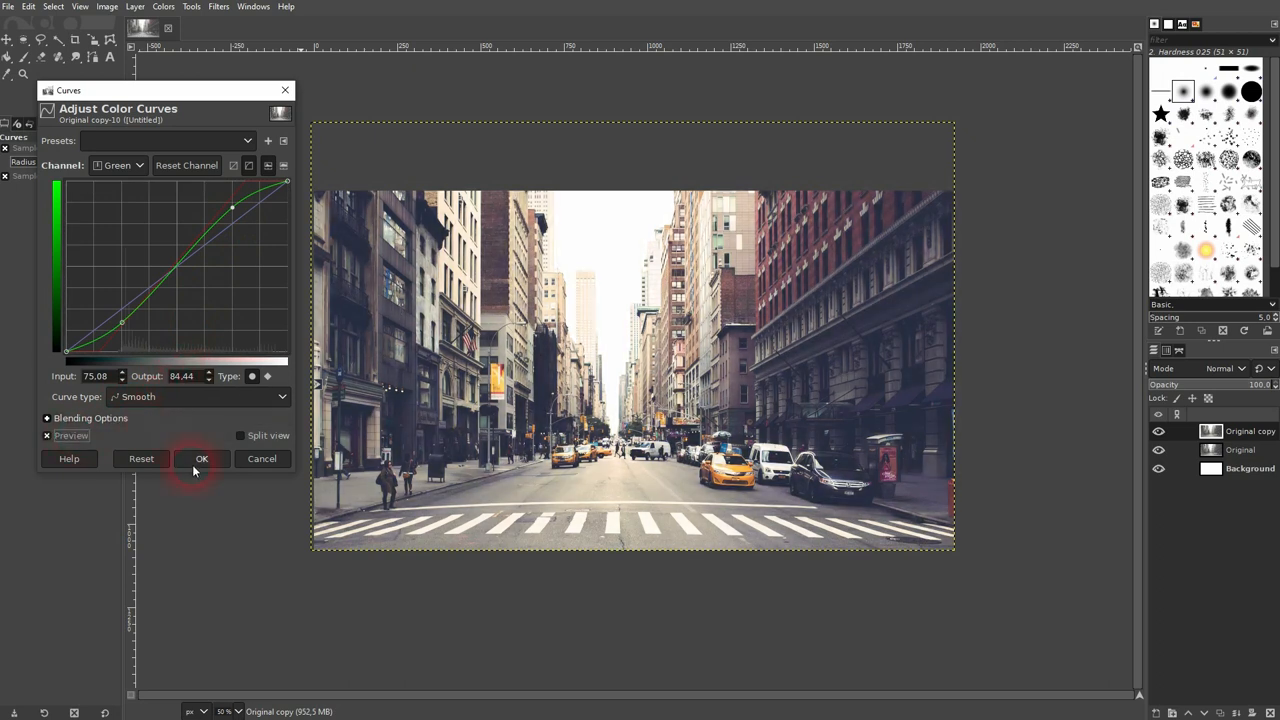
click(118, 164)
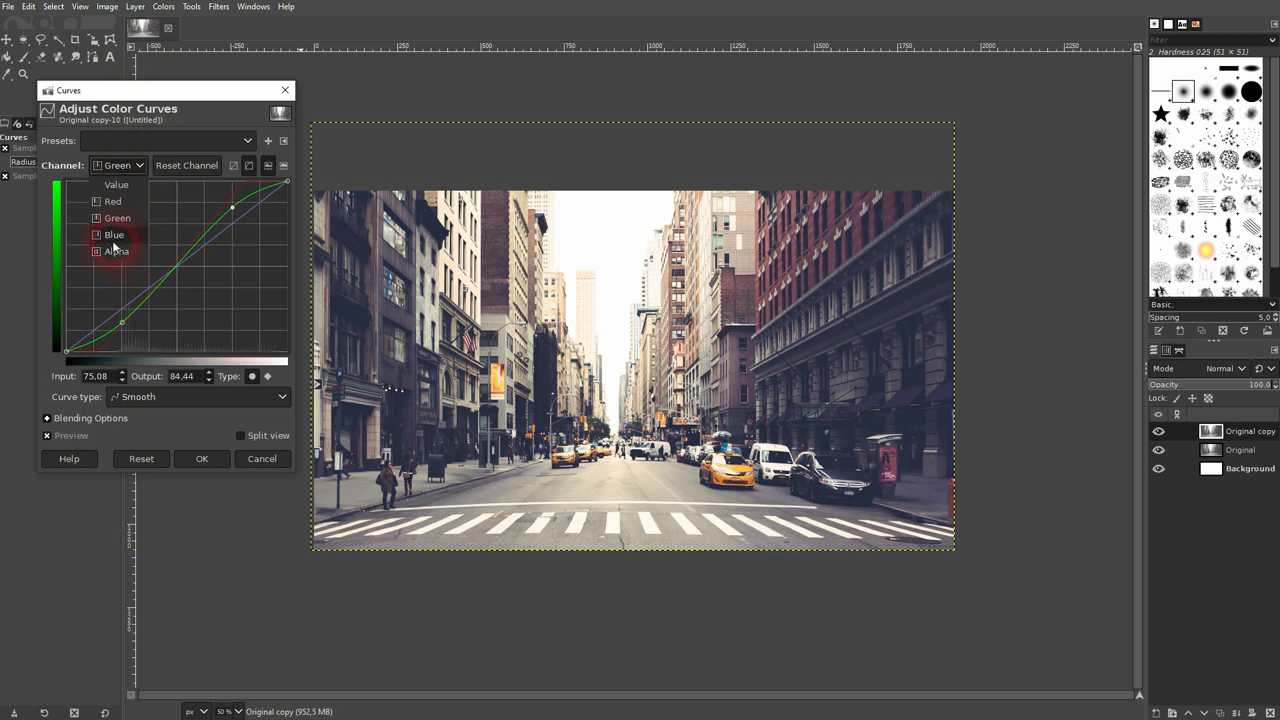
- Switch to the Blue channel, raise its black endpoint and lower its white endpoint
click(112, 234)
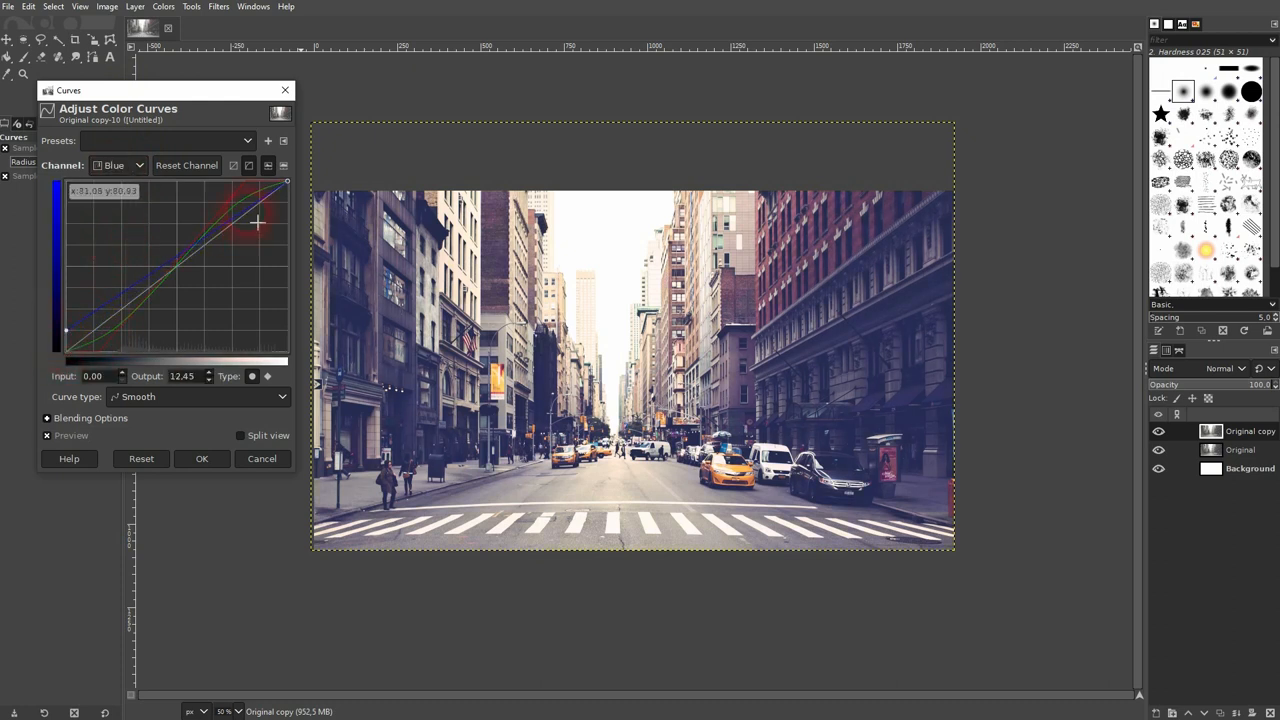
drag(256, 222, 288, 198)
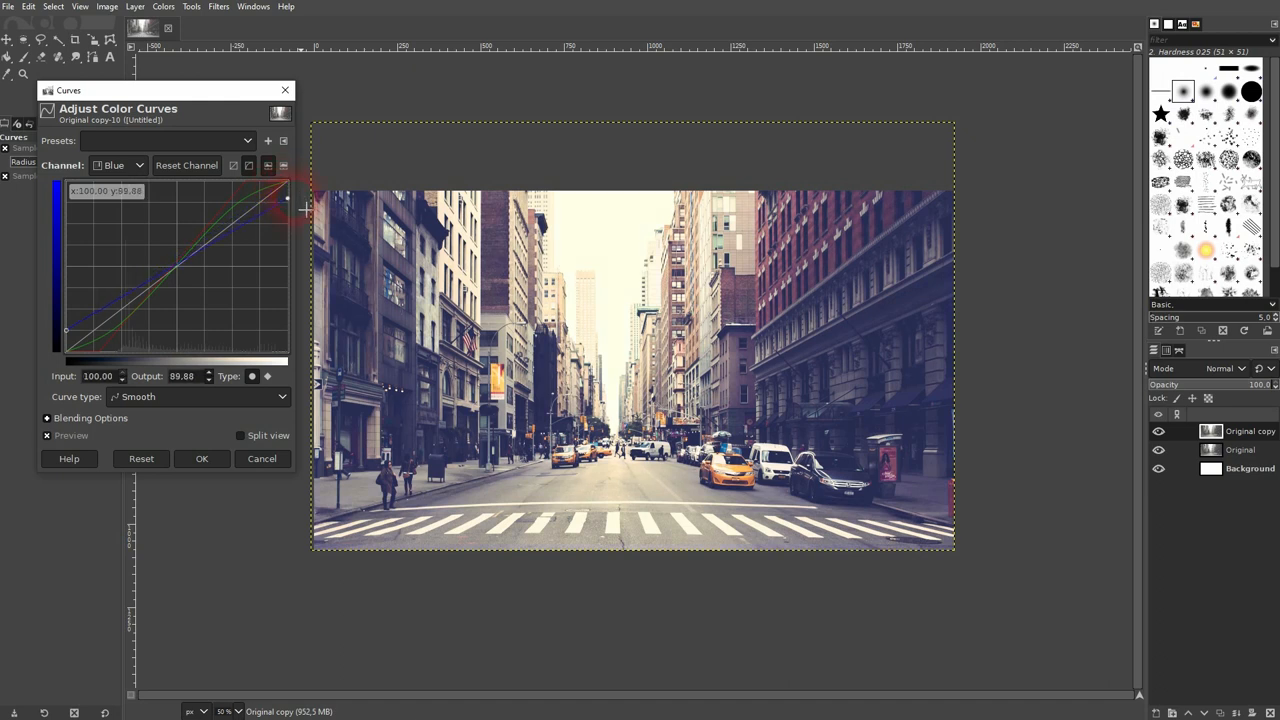
drag(288, 198, 288, 204)
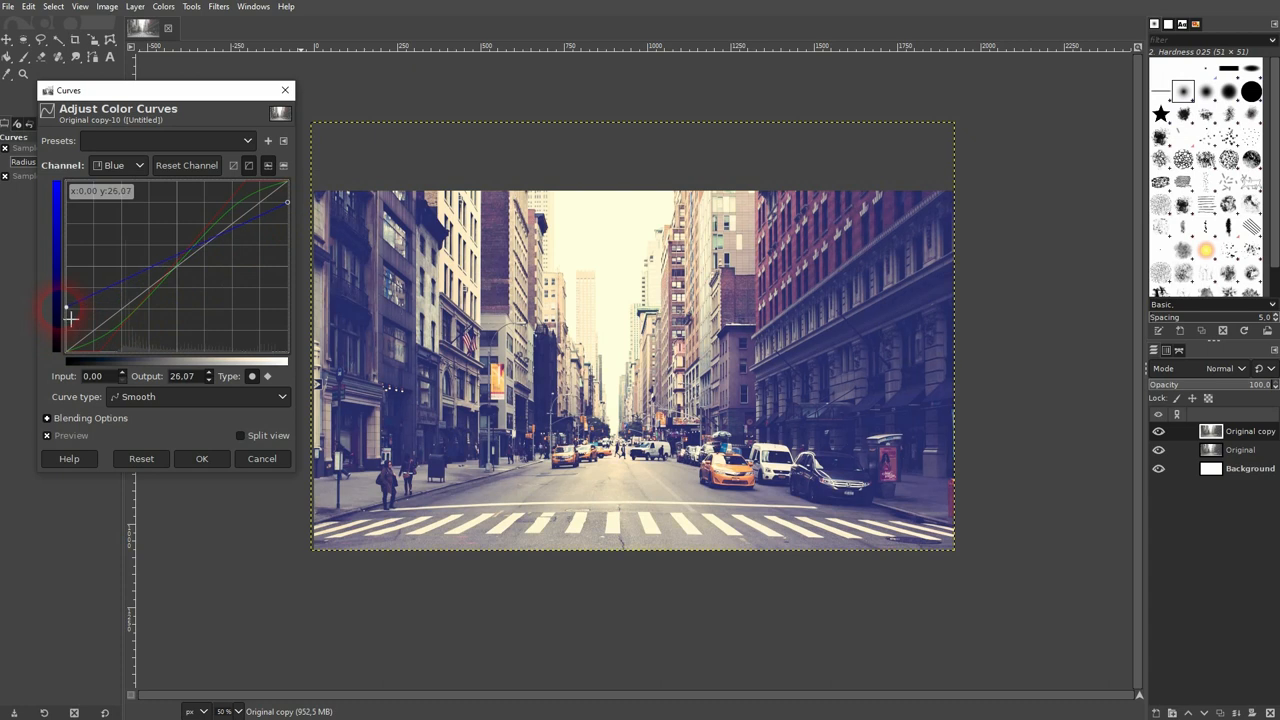
drag(66, 308, 66, 320)
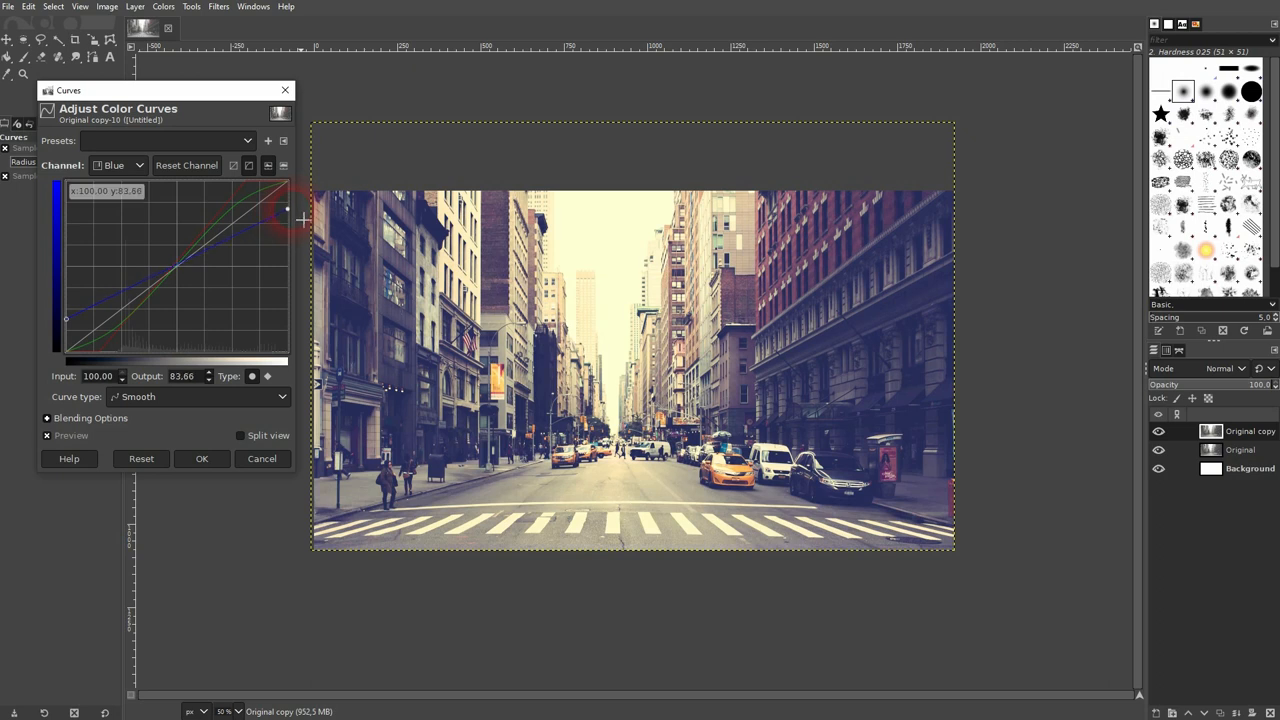
drag(288, 216, 288, 196)
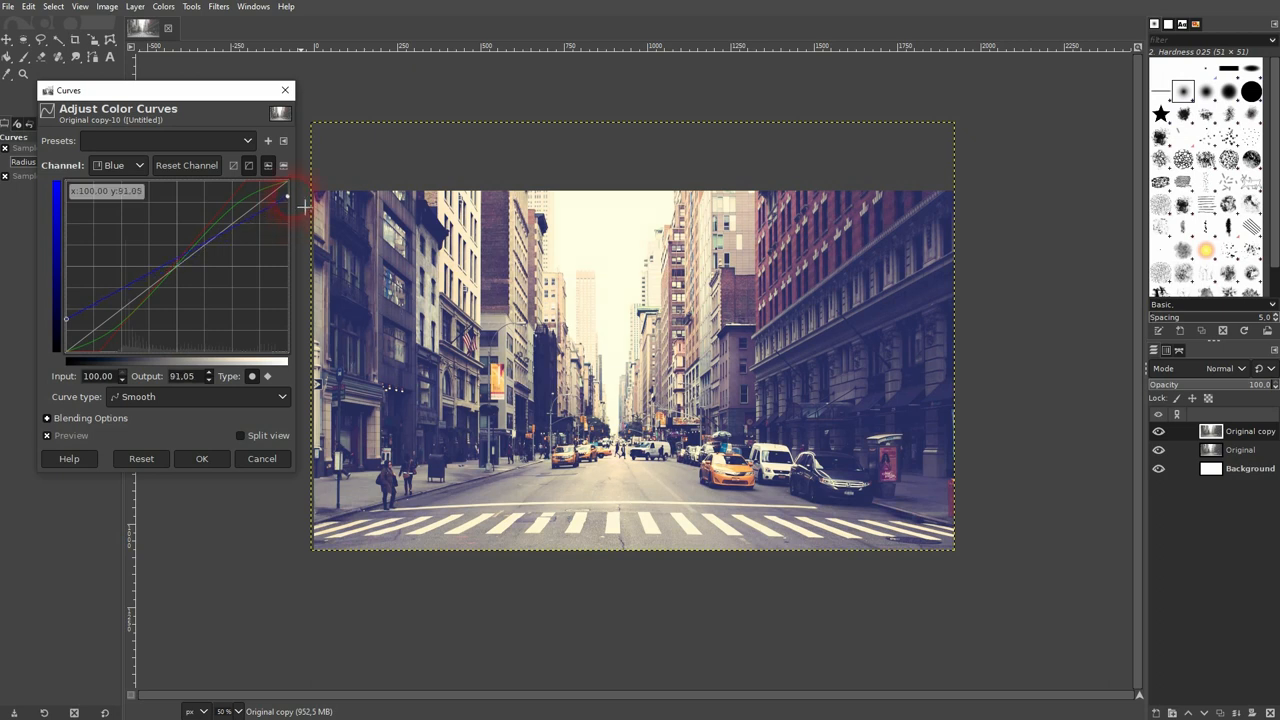
- Toggle Preview to compare with the original, then apply the curves with OK
click(48, 436)
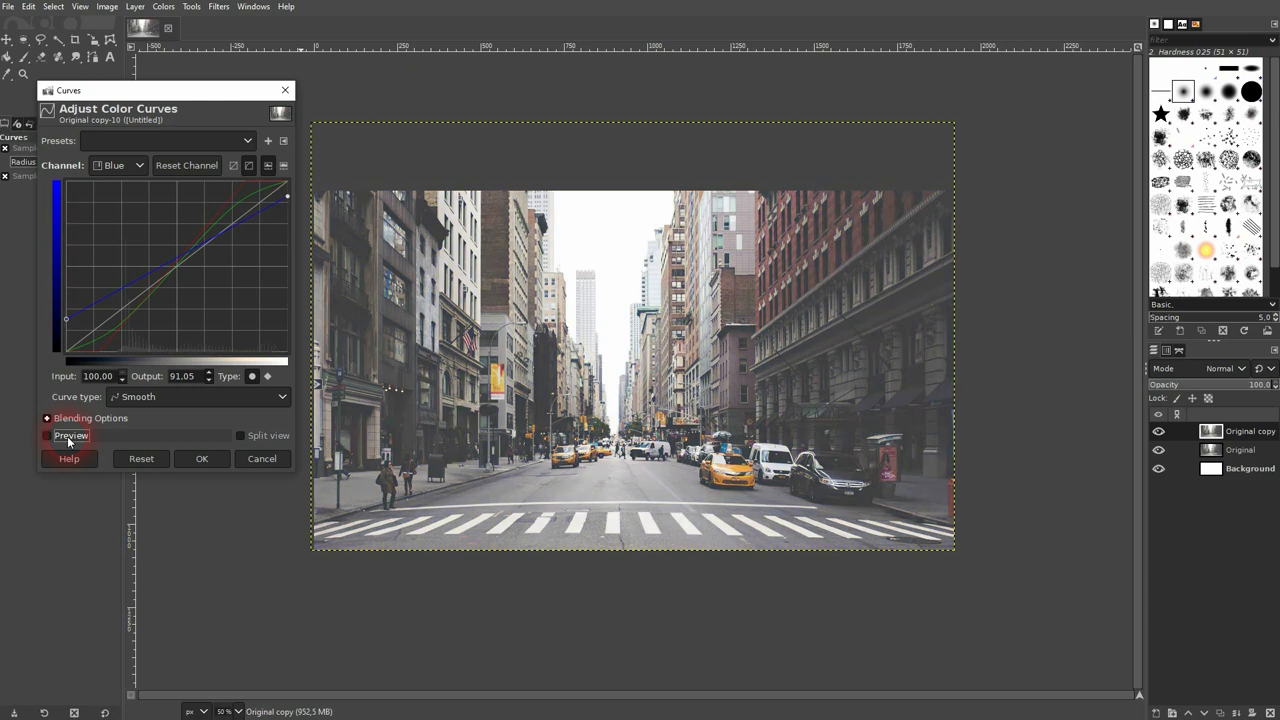
click(48, 436)
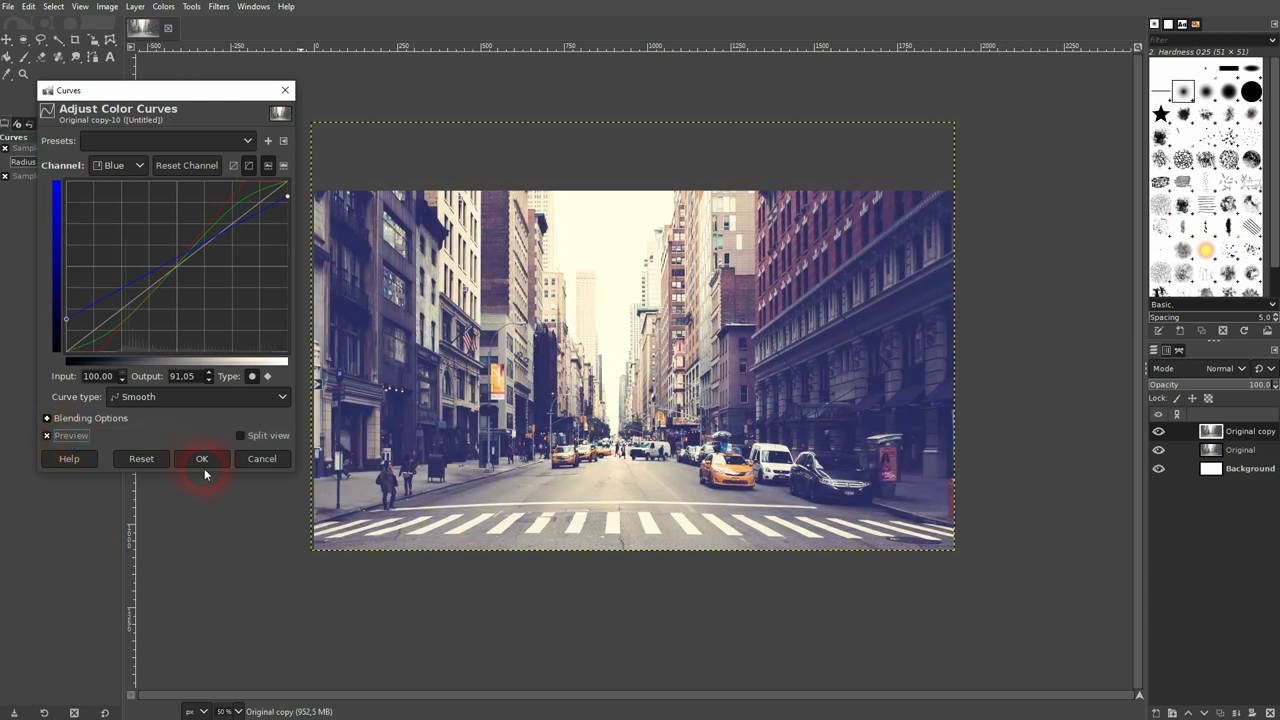
click(202, 458)
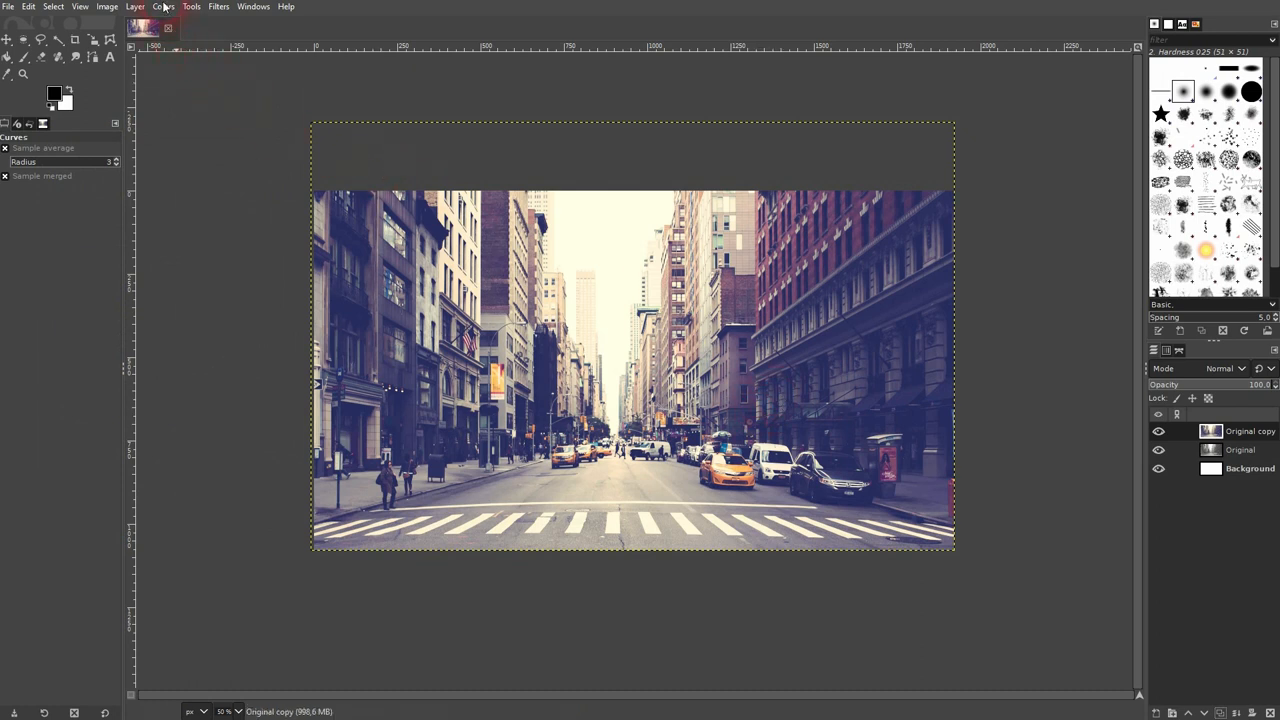
- Reopen Curves and raise the Value curve's black point to lift the overall shadows
click(164, 8)
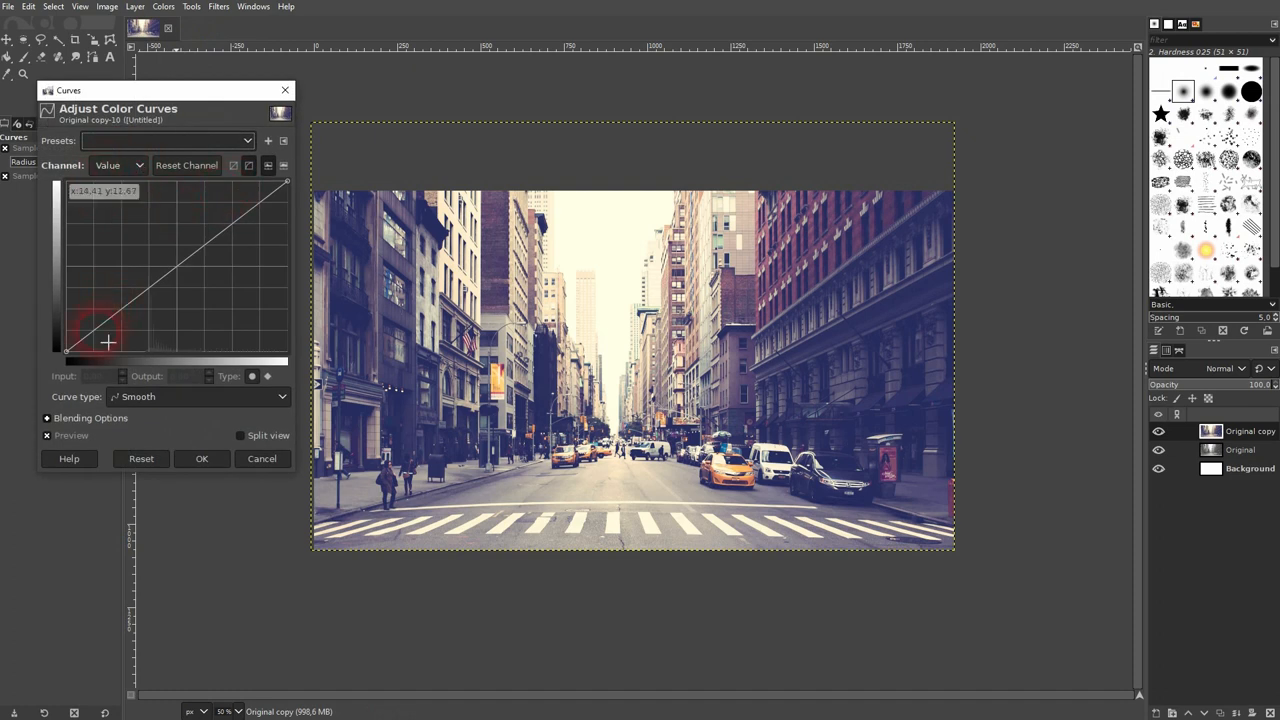
drag(108, 344, 72, 344)
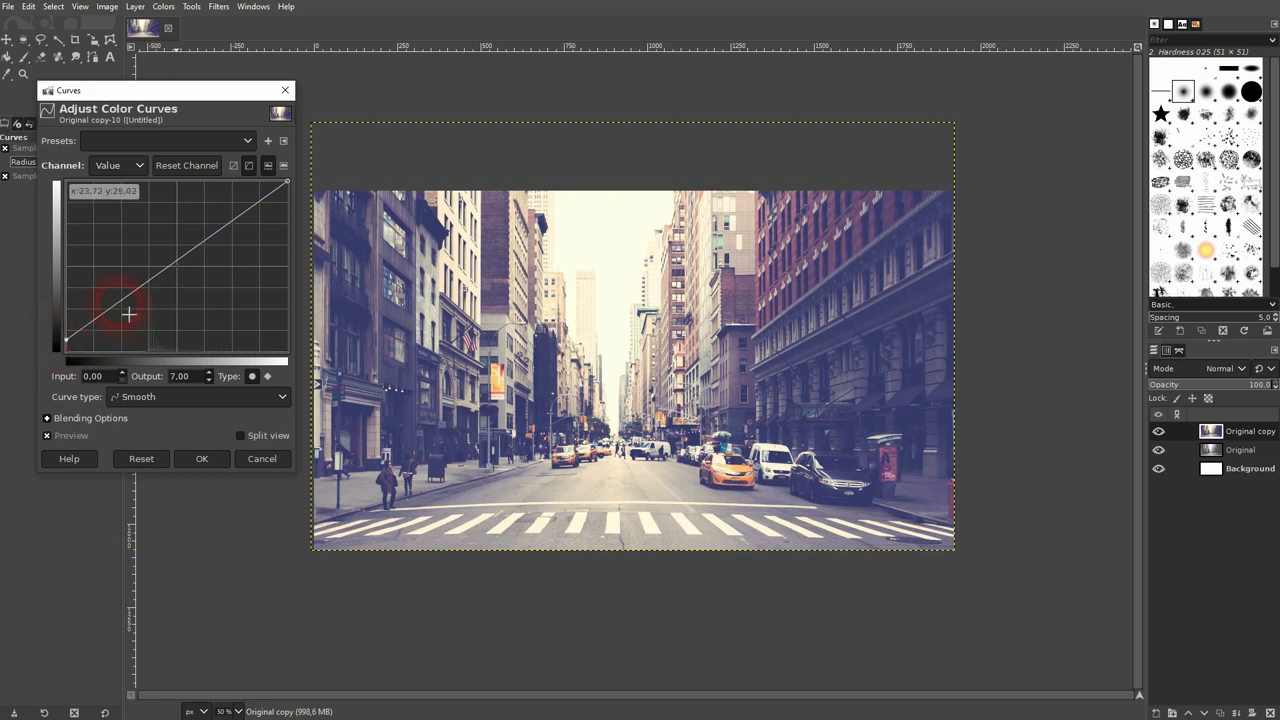
drag(128, 316, 90, 342)
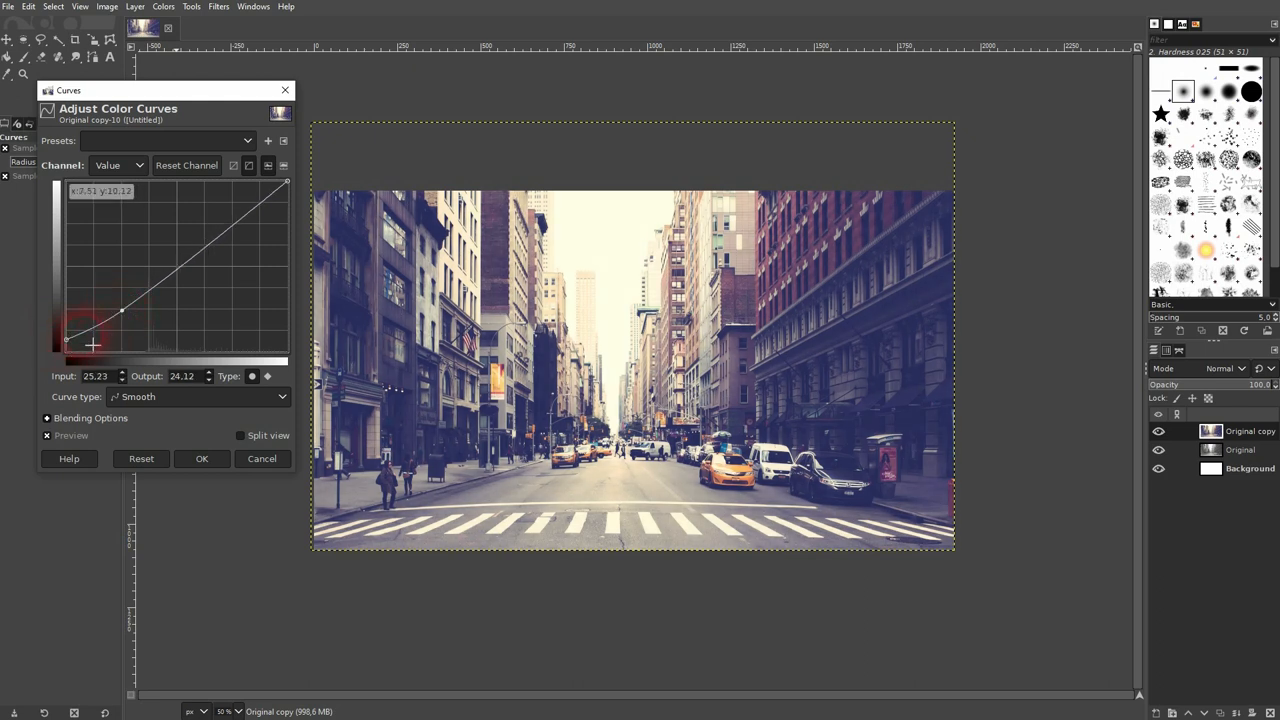
drag(120, 312, 68, 336)
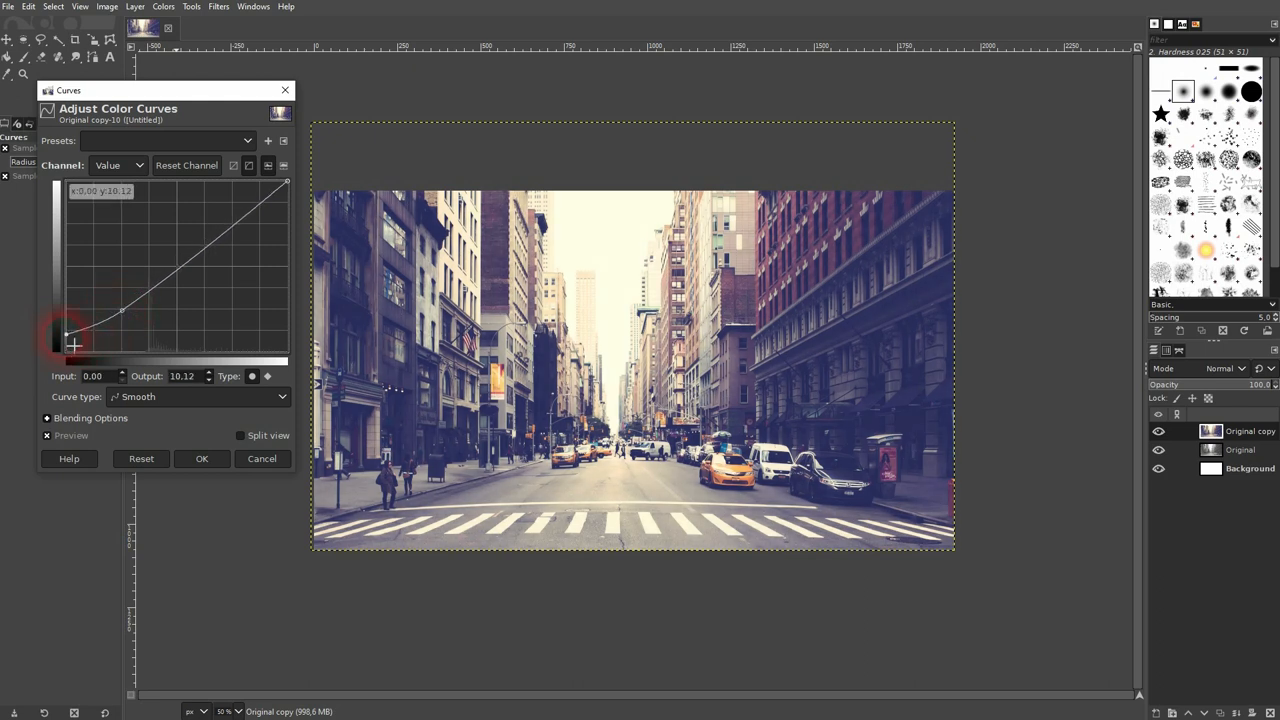
- Compare via Preview, apply with OK, and toggle the layer's visibility for a before/after check
click(48, 436)
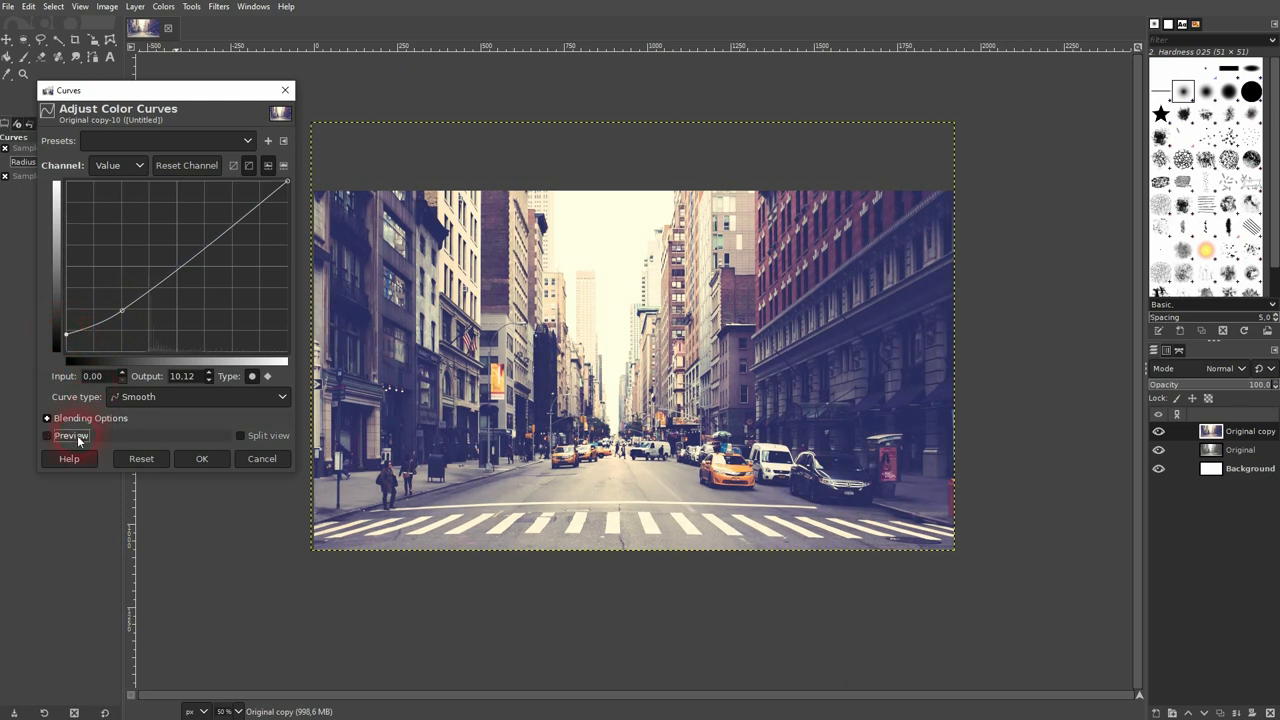
click(200, 458)
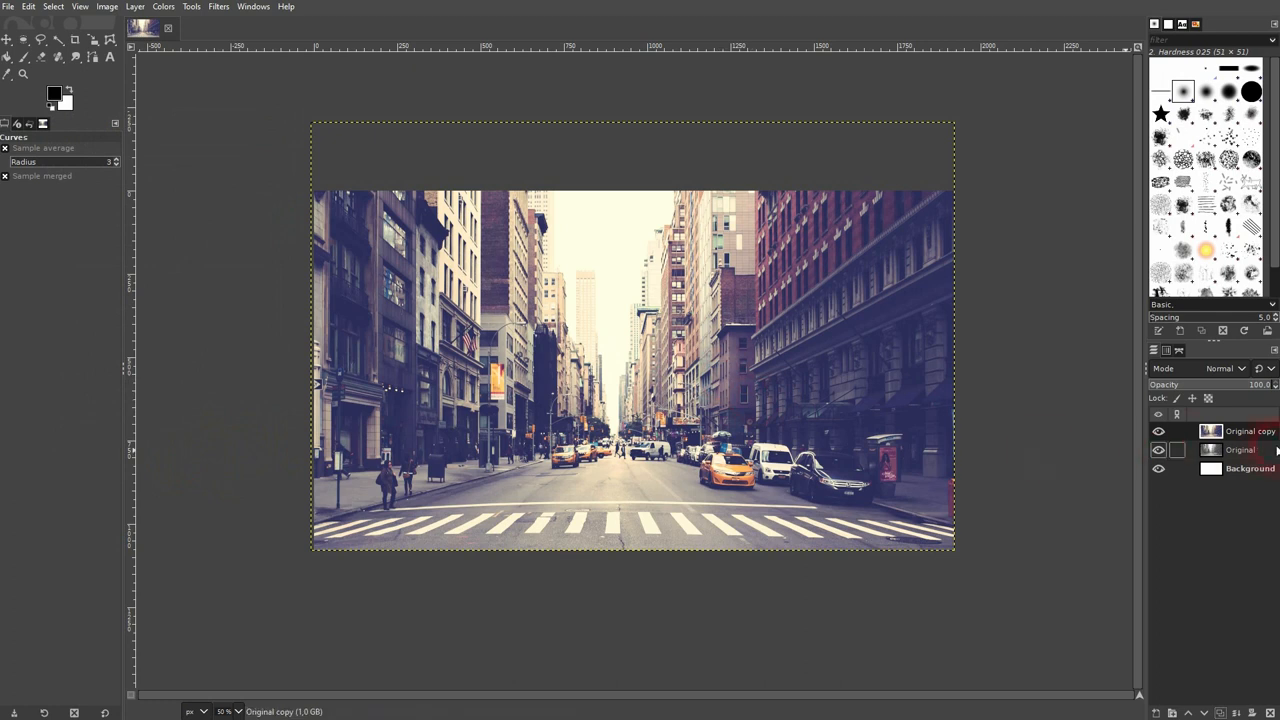
click(1160, 432)
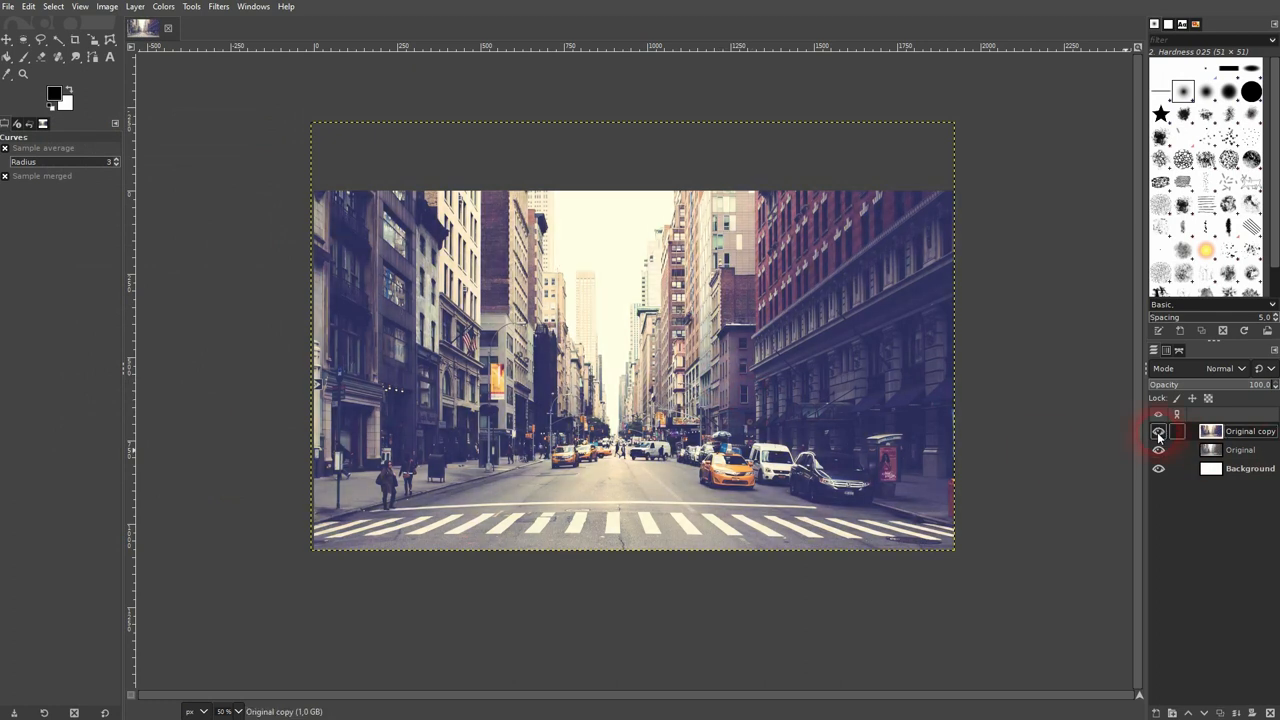